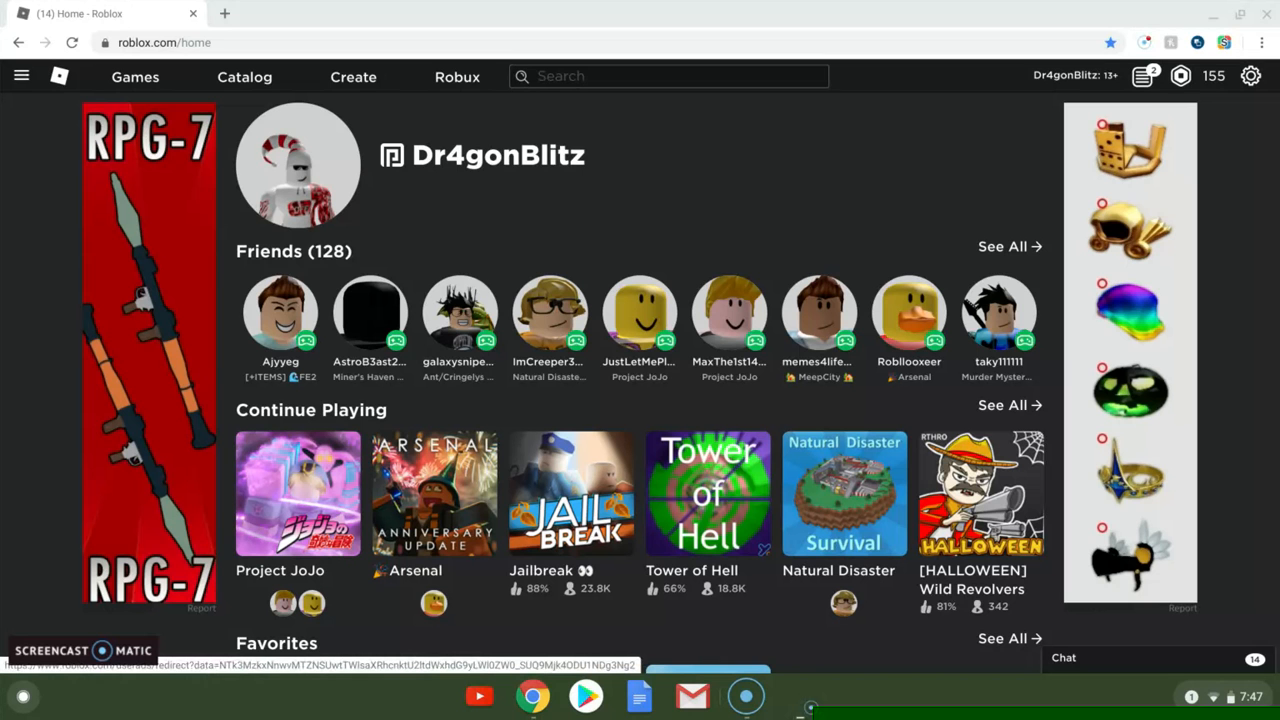
# Dismiss the friend's Arsenal popup and go to the Arsenal game page from Favorites
pyautogui.scroll(-3)
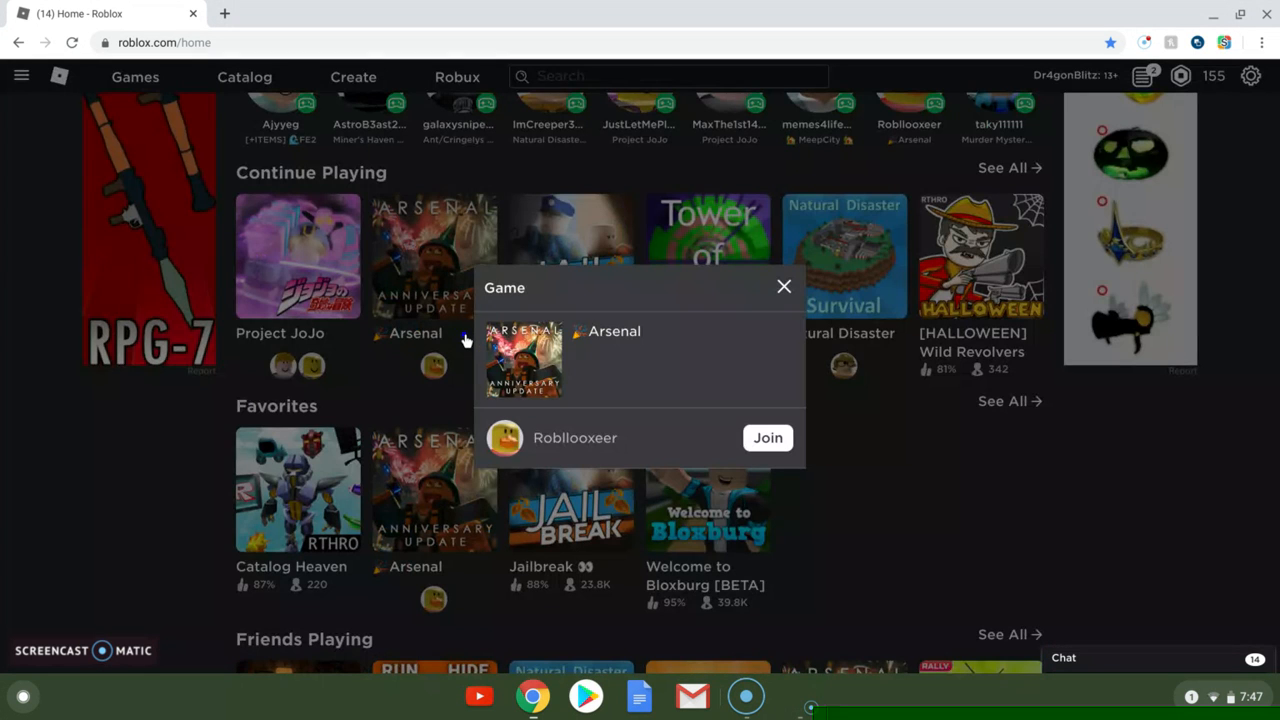
pyautogui.click(784, 288)
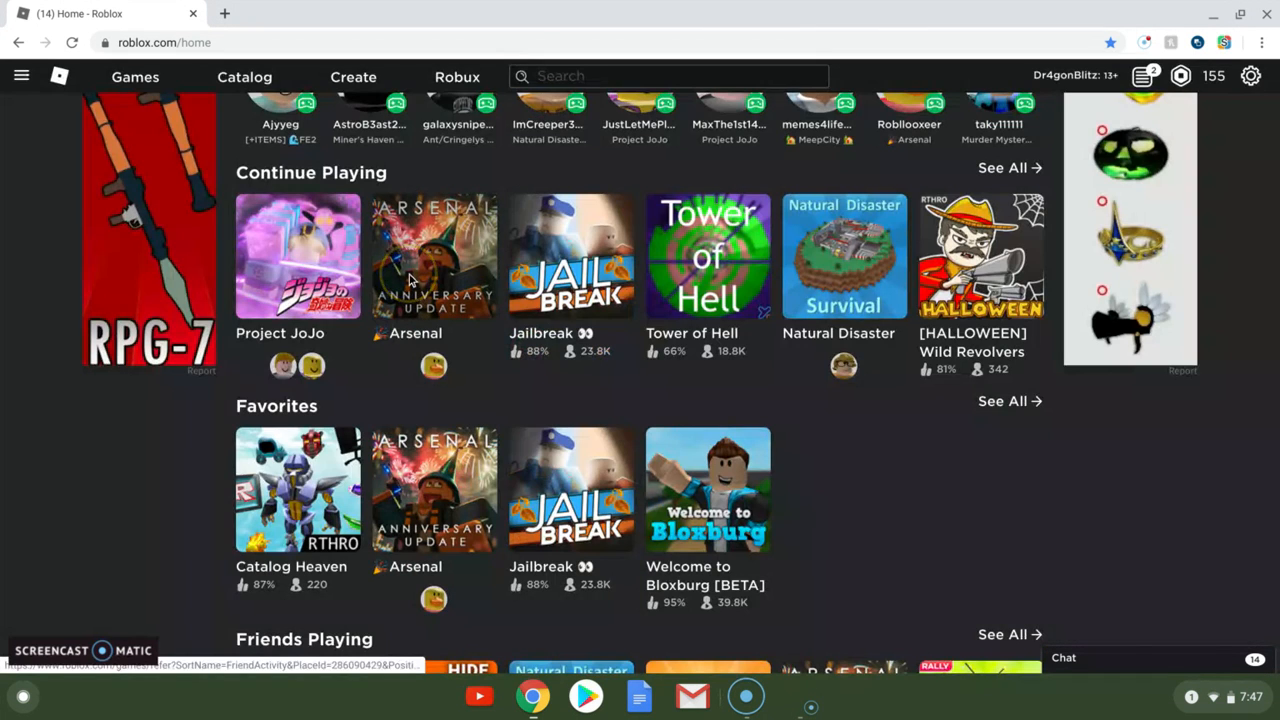
pyautogui.click(432, 256)
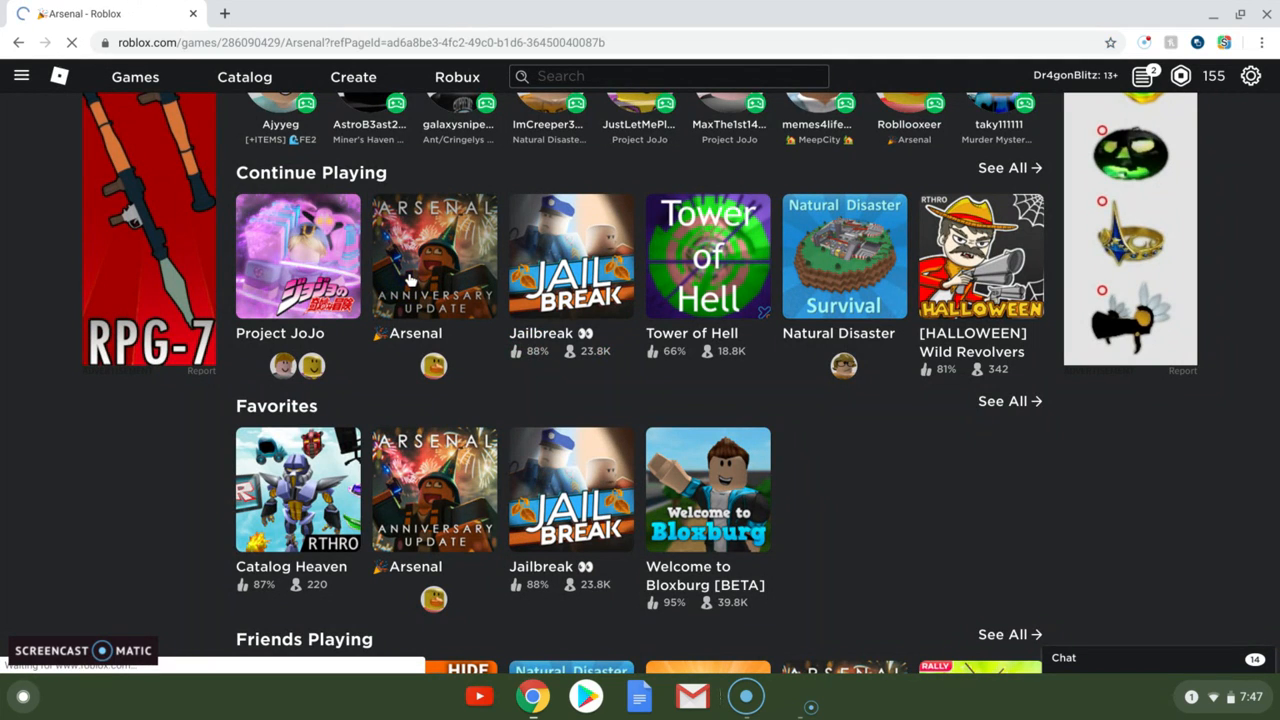
# Show Arsenal's Servers listing and scroll down to the VIP Servers section
pyautogui.click(434, 256)
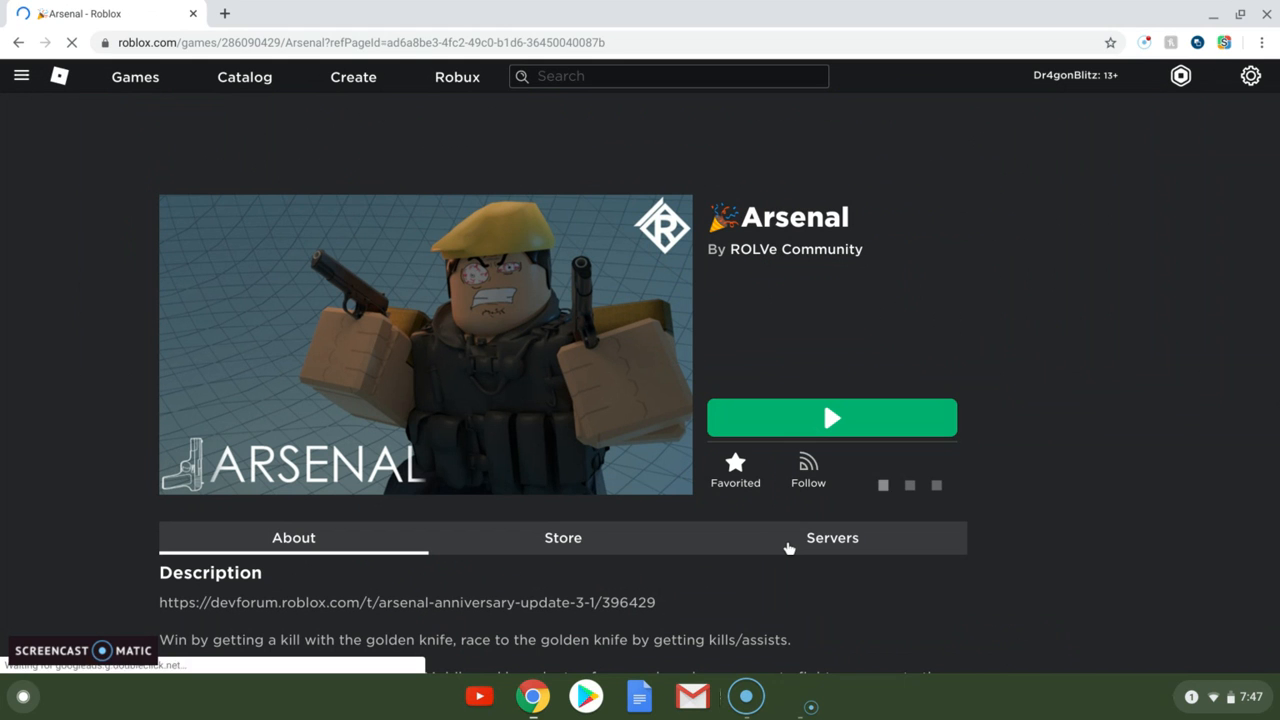
pyautogui.click(832, 536)
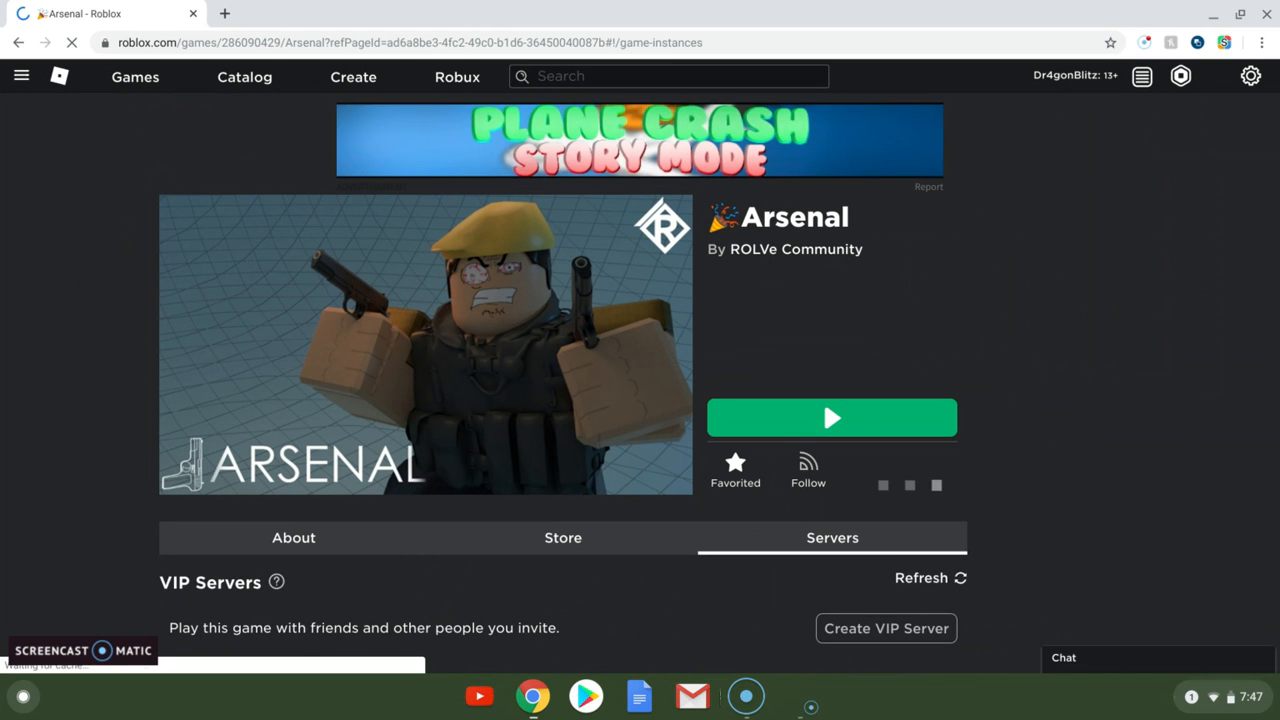
pyautogui.scroll(-3)
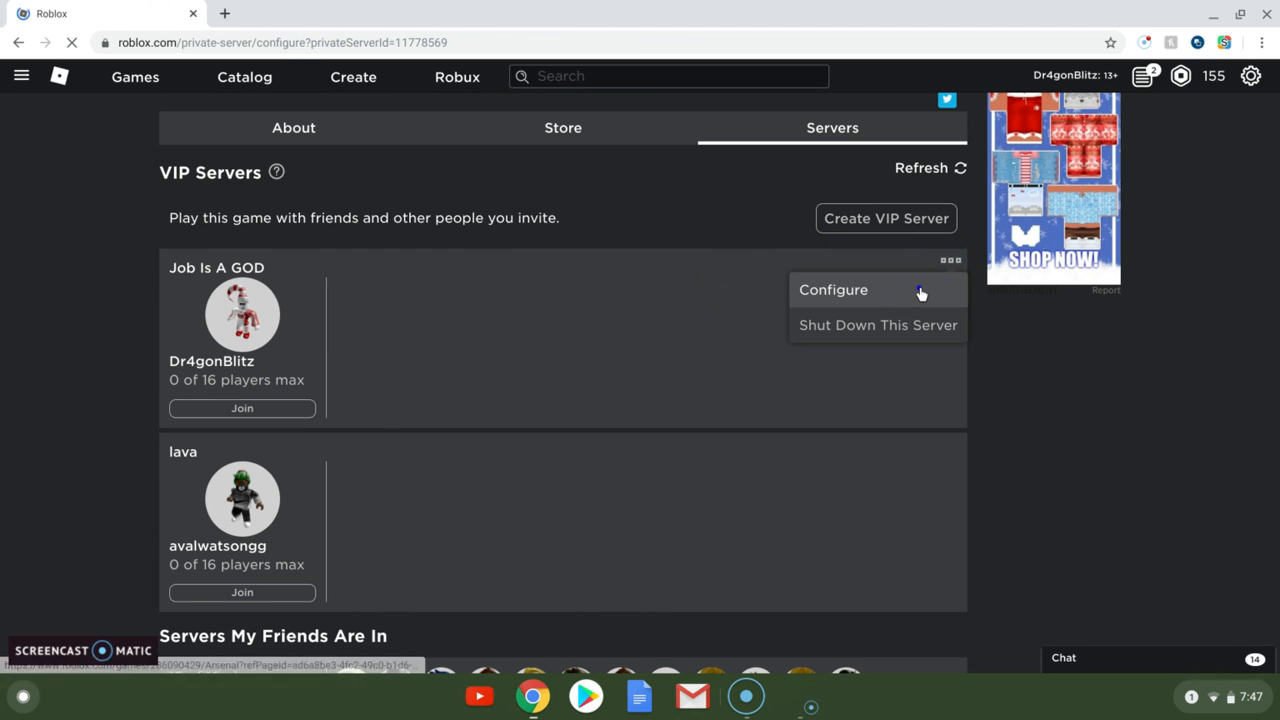
# Choose Configure for the 'Job Is A GOD' VIP server to reach its settings page
pyautogui.click(832, 288)
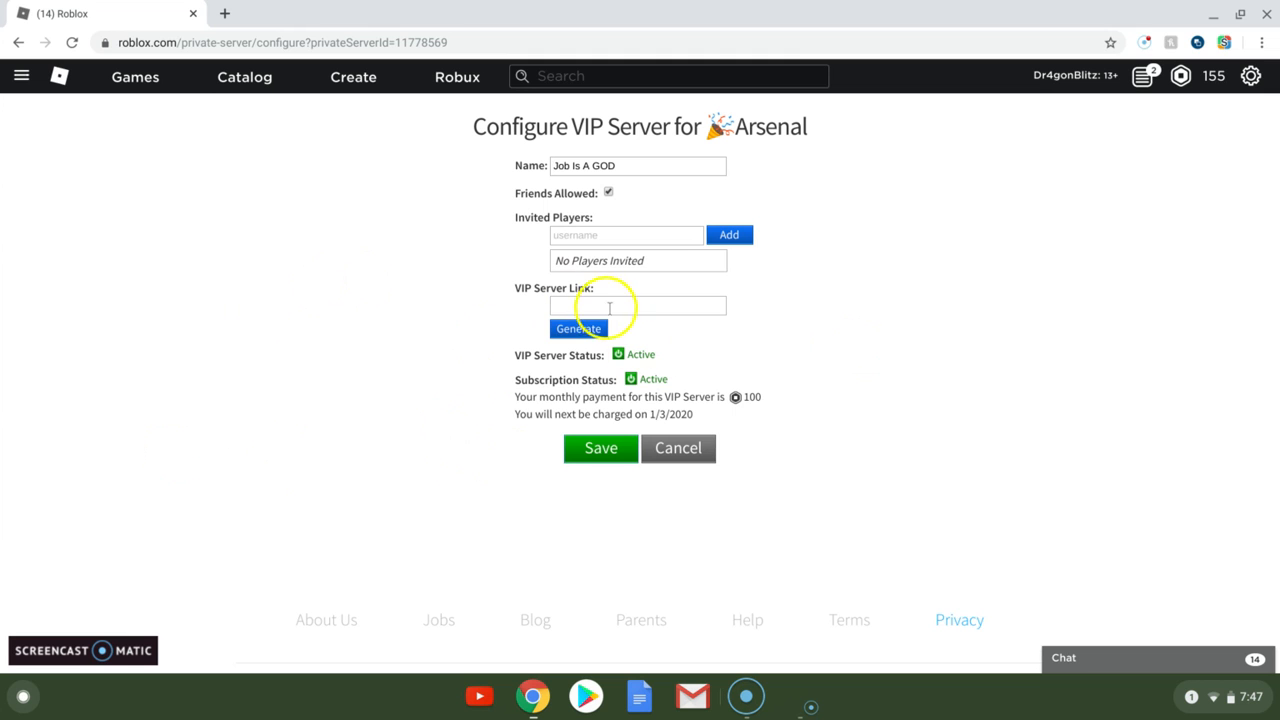
# Generate the VIP Server join link, then back out of Re-generate to keep that link
pyautogui.click(578, 328)
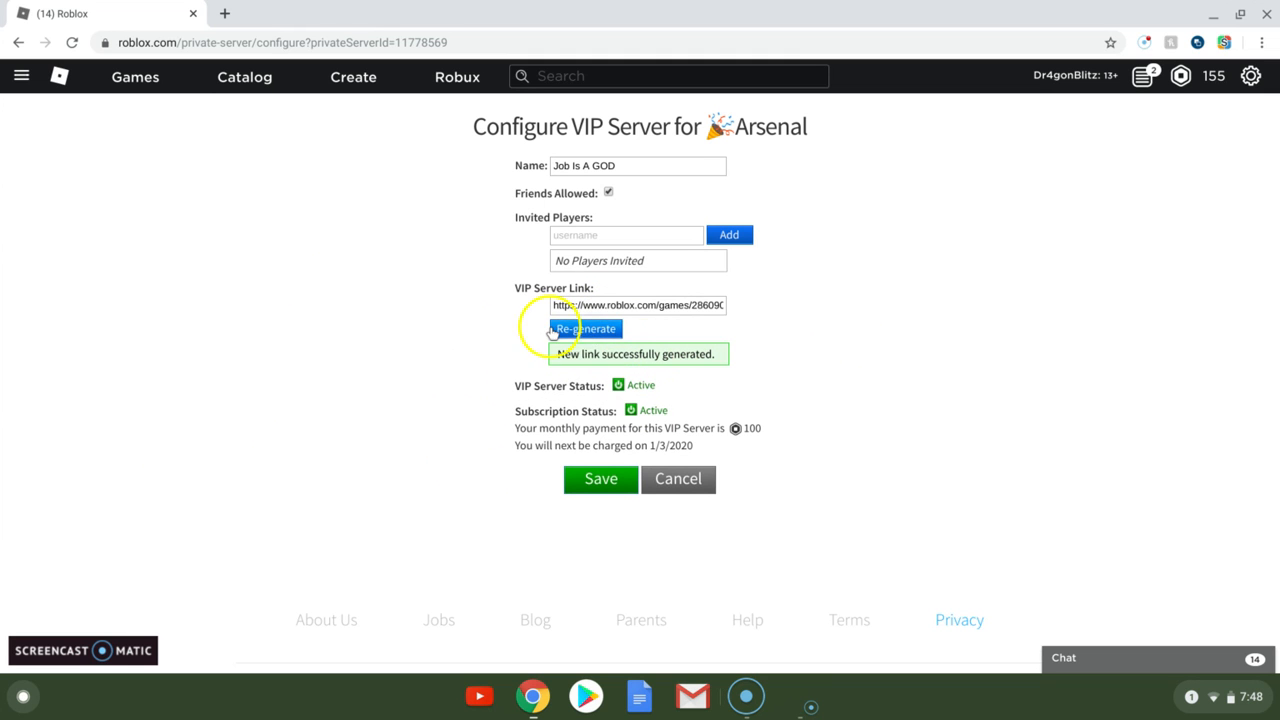
pyautogui.click(588, 328)
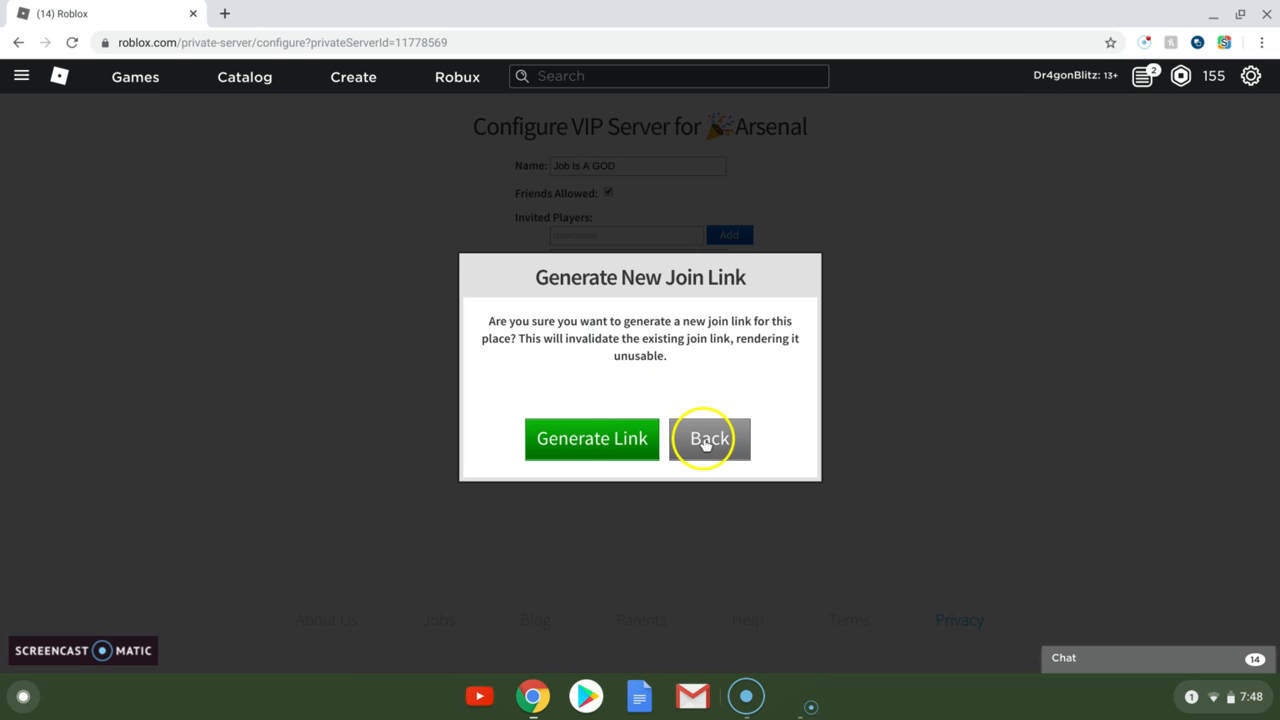
pyautogui.click(708, 438)
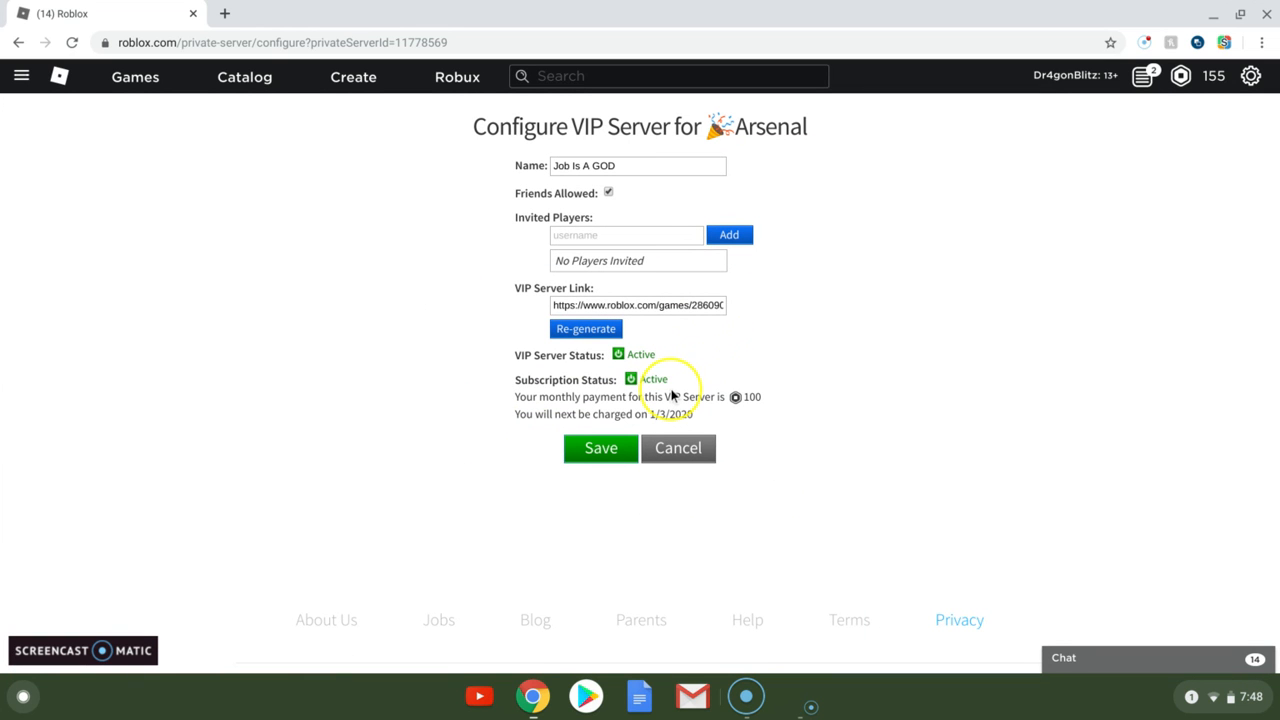
pyautogui.moveTo(664, 300)
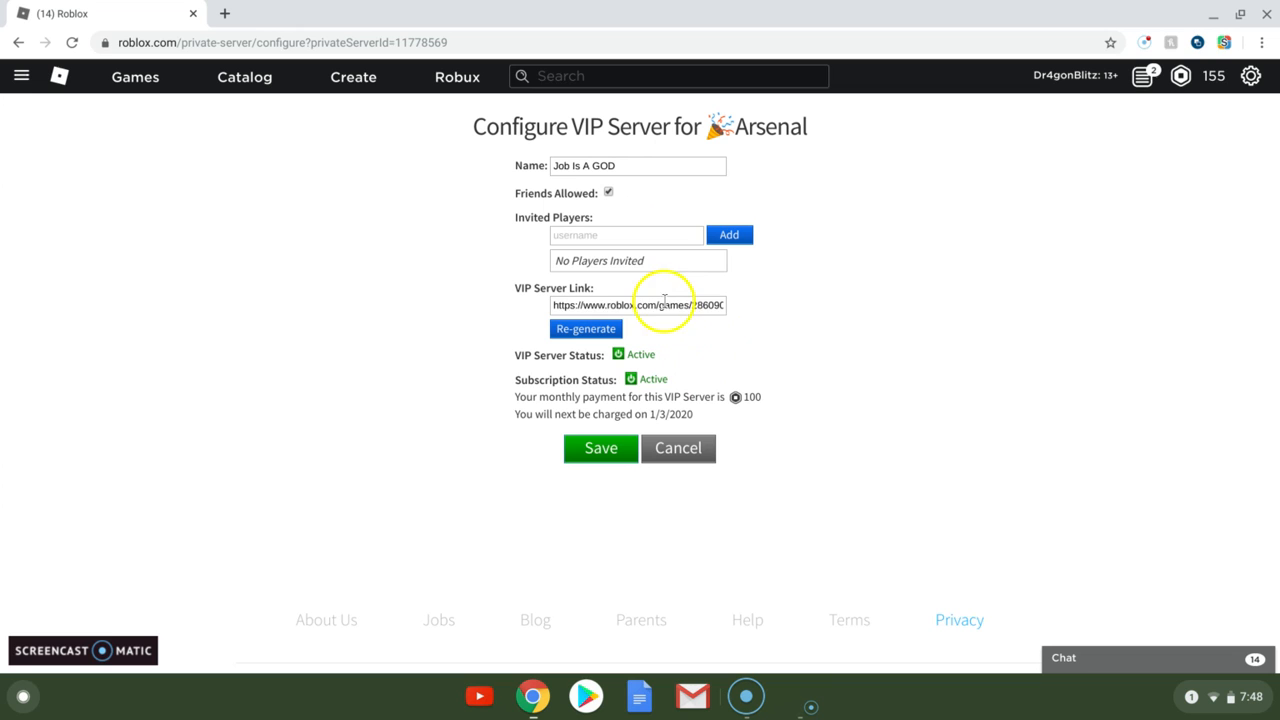